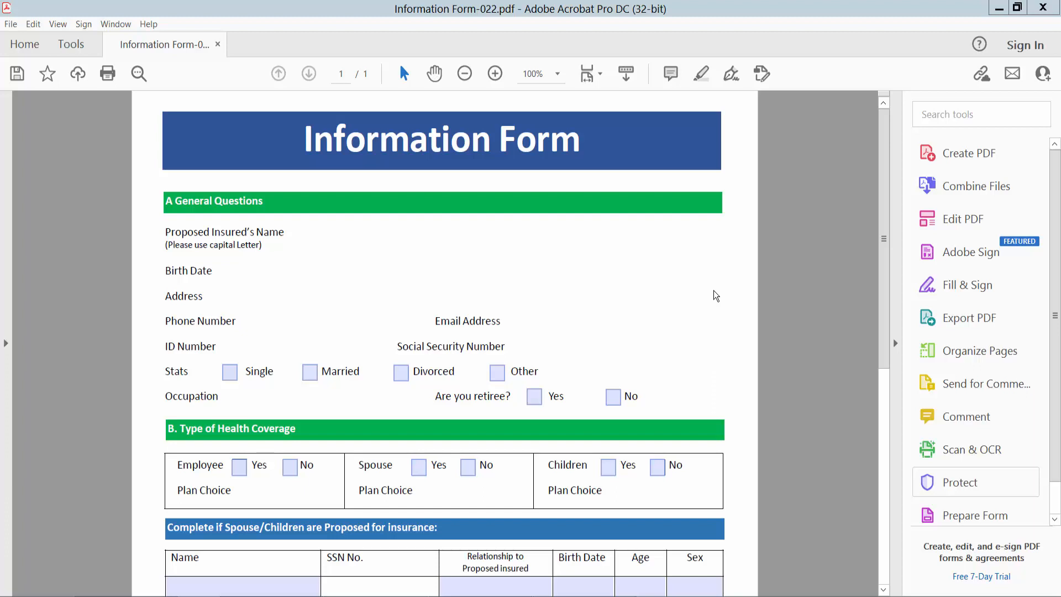
pyautogui.moveTo(704, 298)
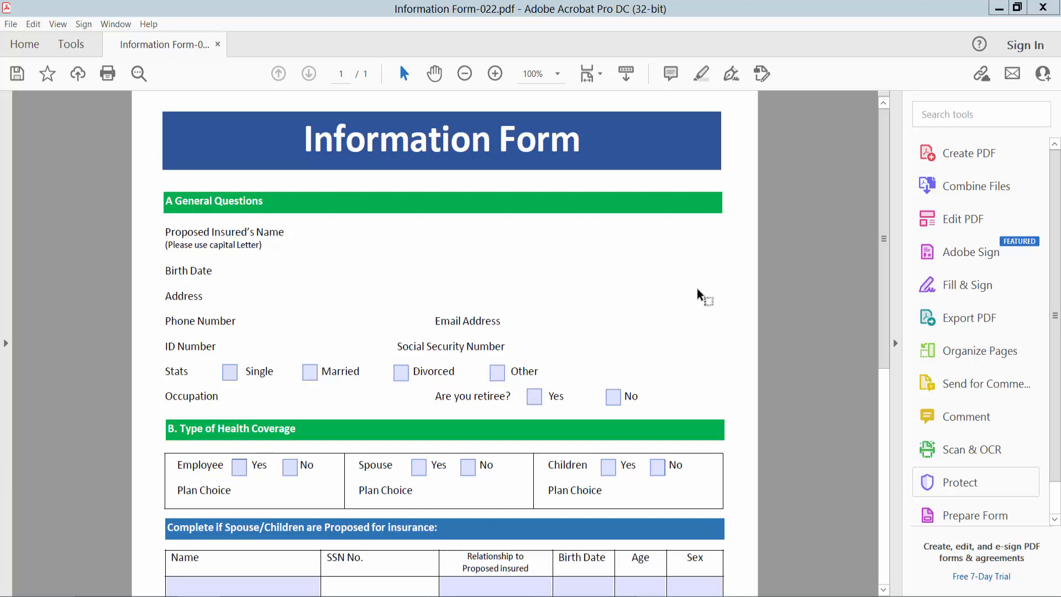
pyautogui.moveTo(674, 306)
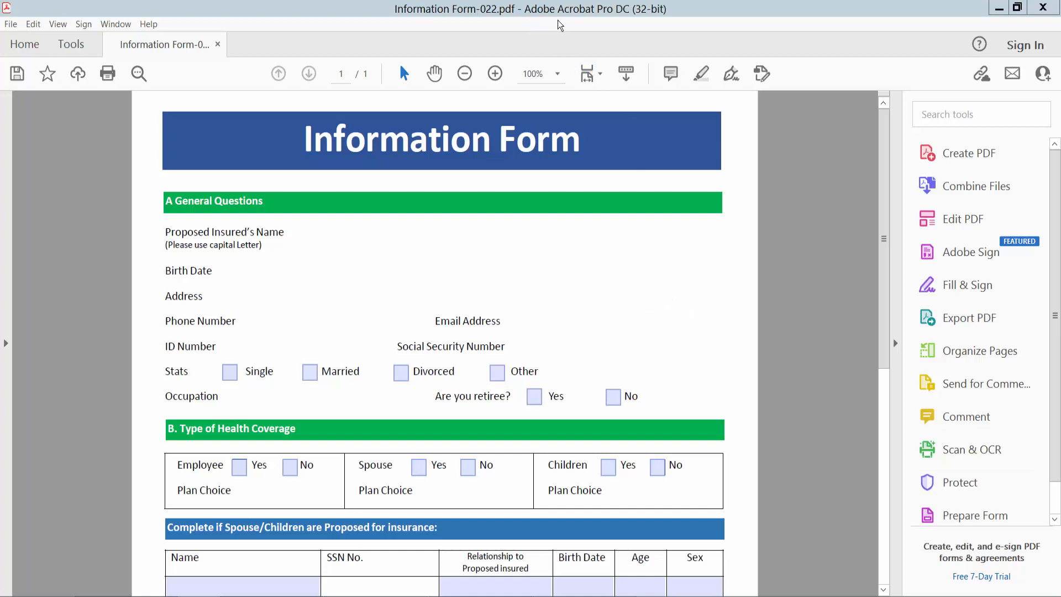
# Open Prepare Form on the Information Form, preview it, and return to editing.
pyautogui.scroll(-3)
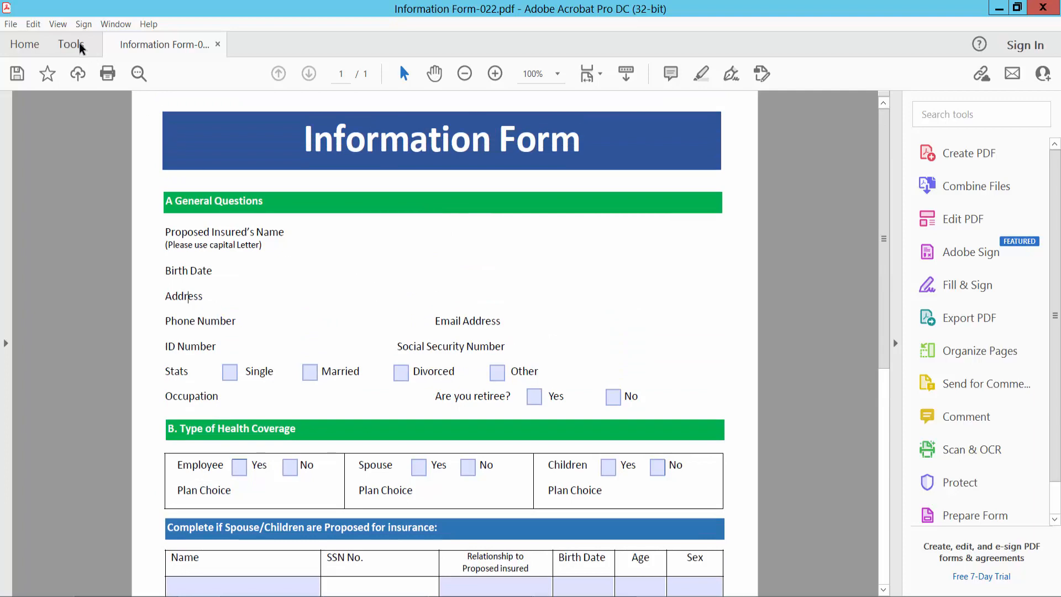
pyautogui.click(70, 45)
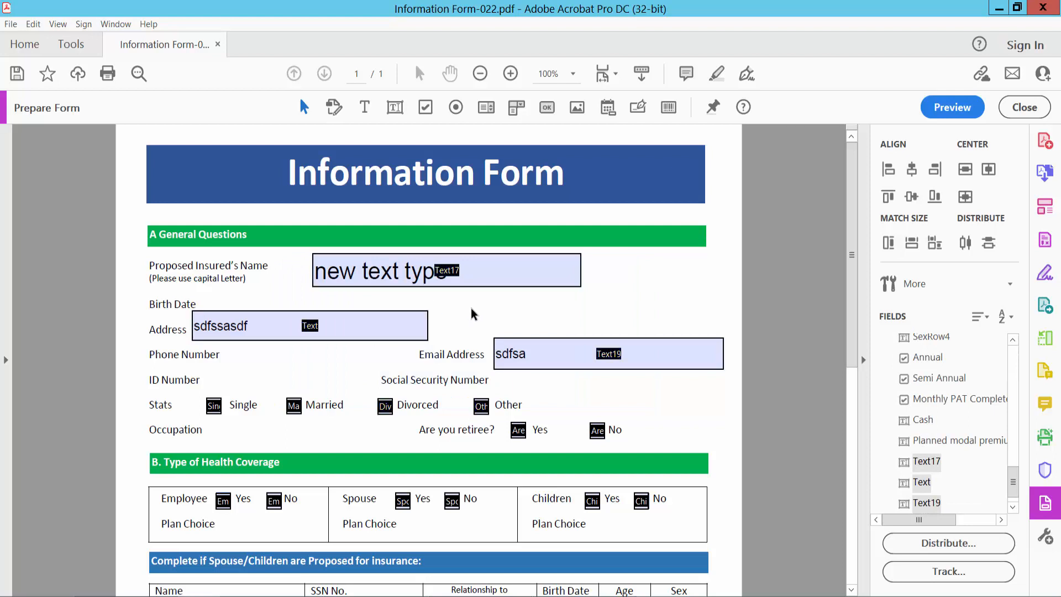
pyautogui.click(951, 106)
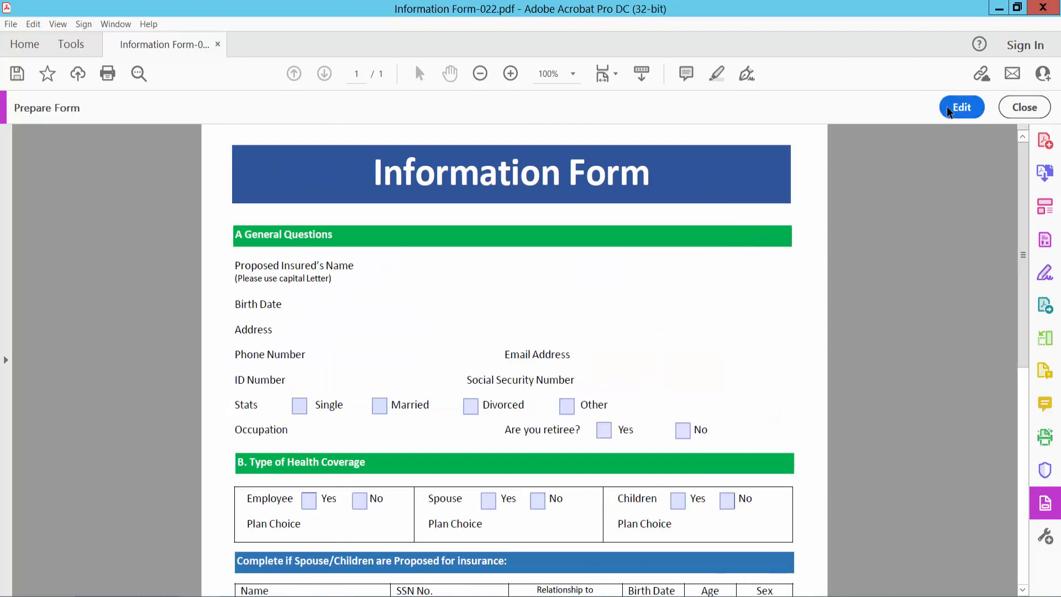
pyautogui.moveTo(958, 121)
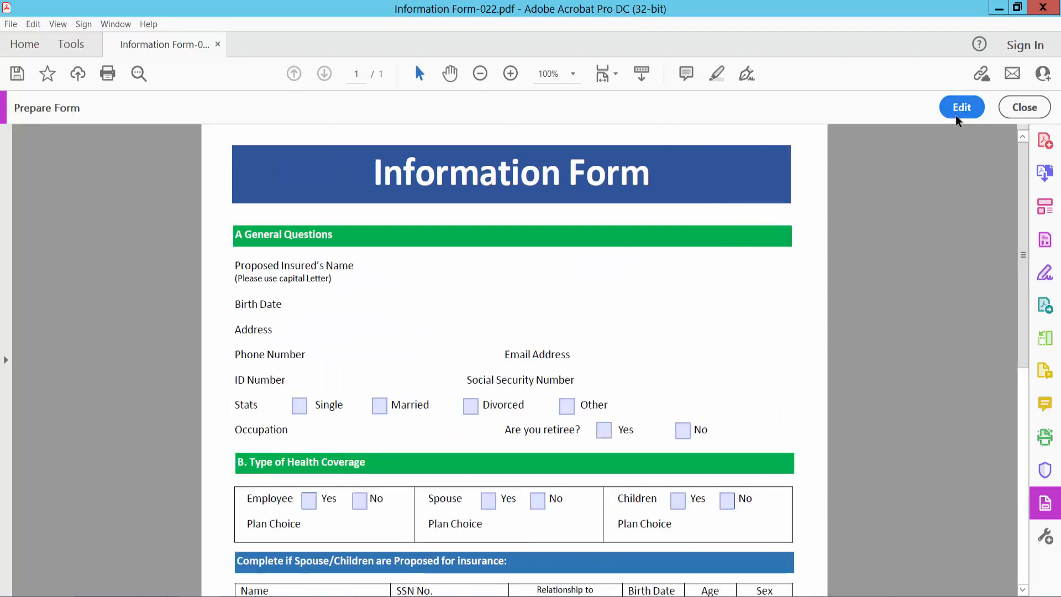
pyautogui.click(961, 107)
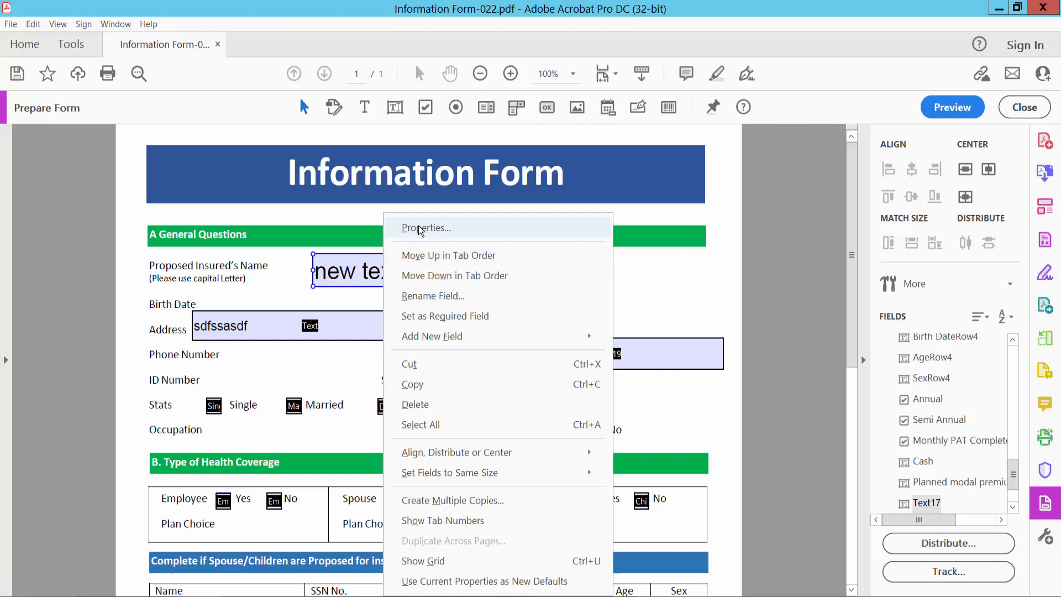
# Change the Text17 name field's Form Field setting from Hidden to Visible.
pyautogui.click(425, 227)
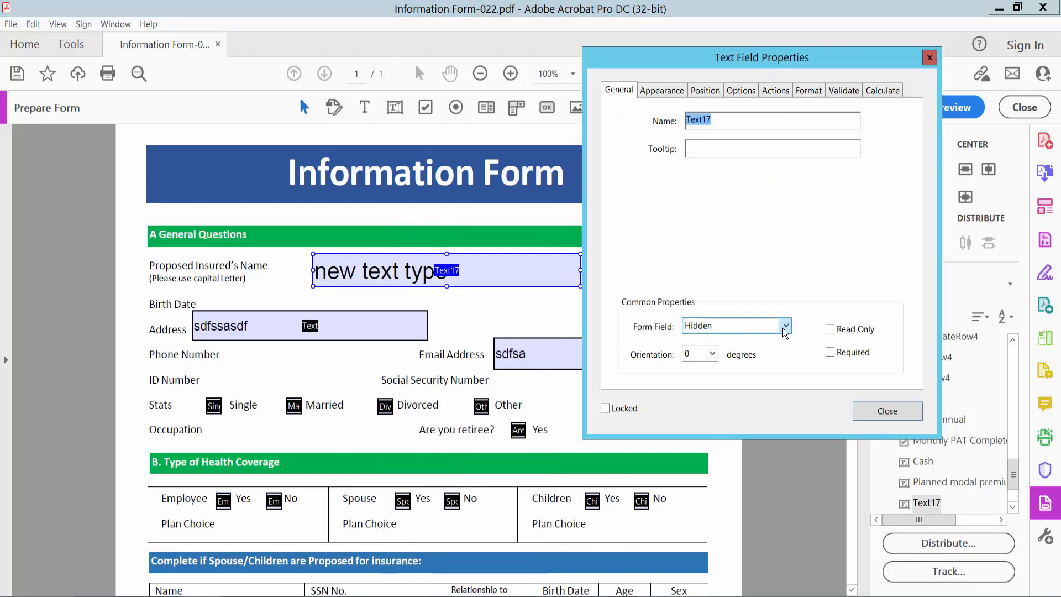
pyautogui.click(784, 325)
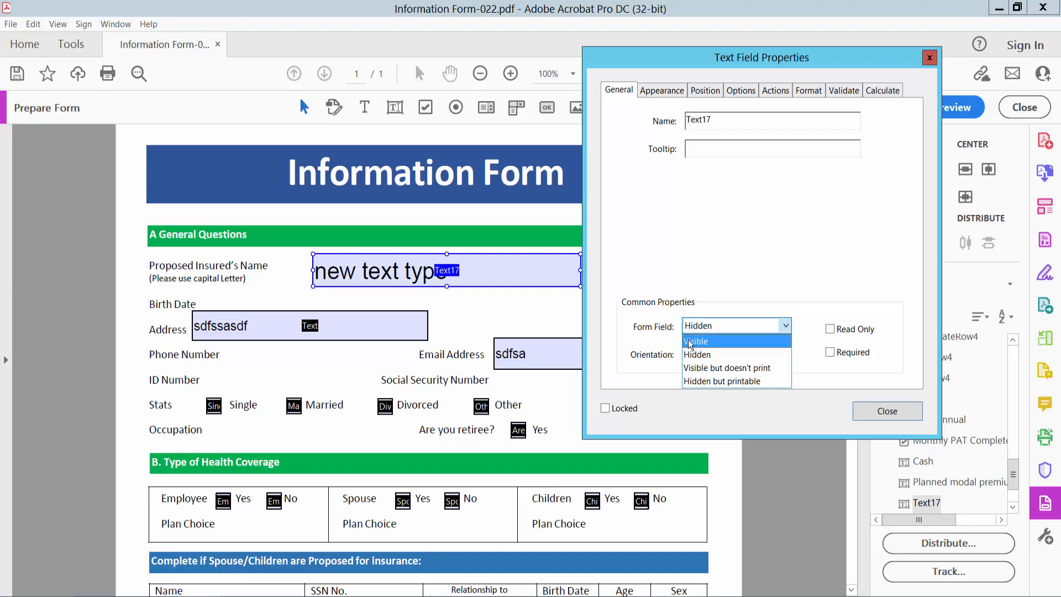
pyautogui.click(696, 341)
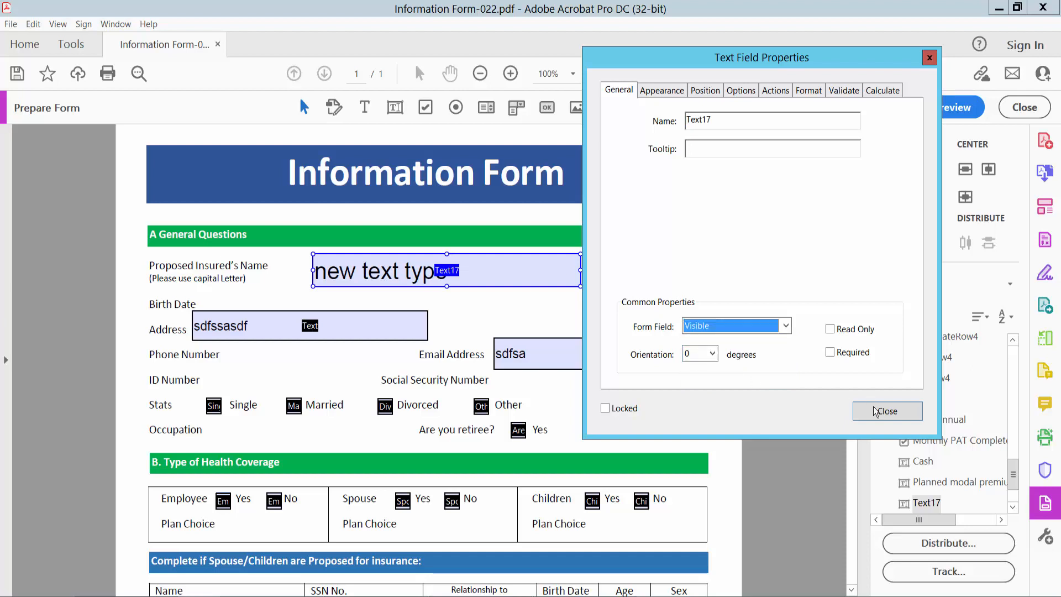
pyautogui.click(887, 411)
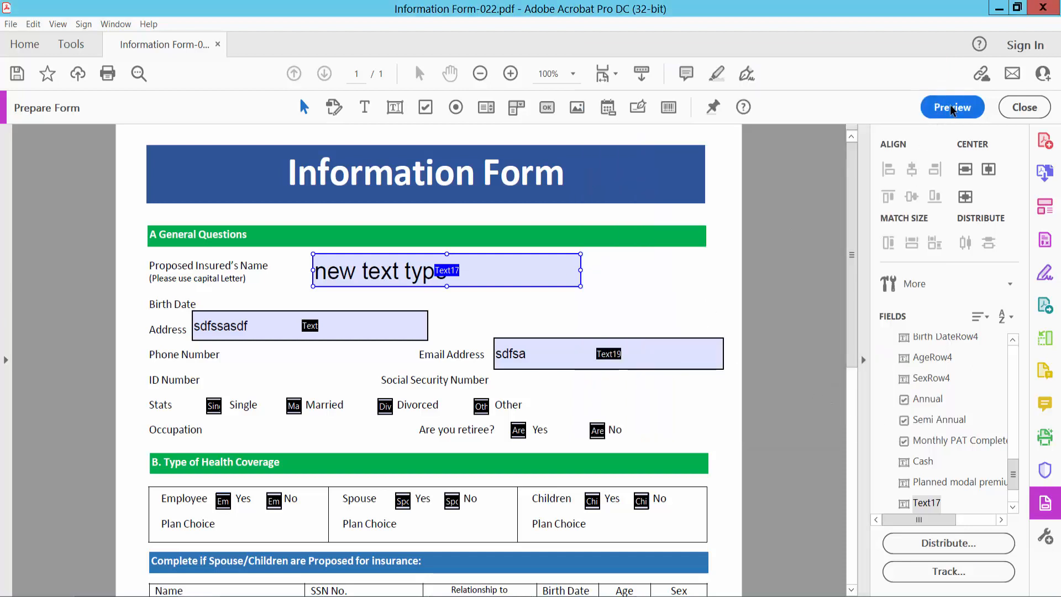
# Preview the form to see the name field showing 'new text type'.
pyautogui.click(952, 106)
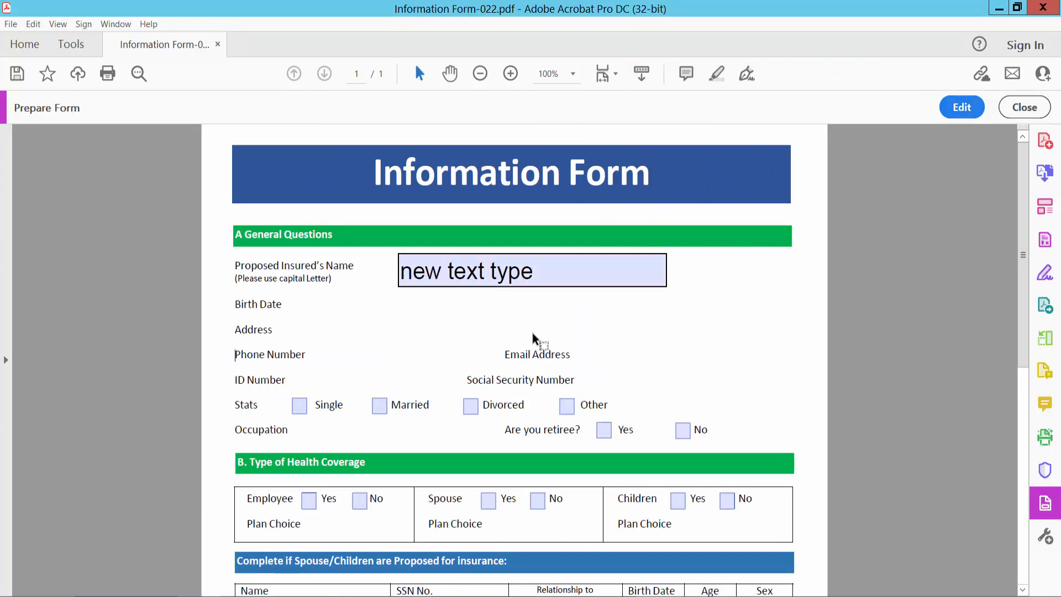
pyautogui.moveTo(639, 322)
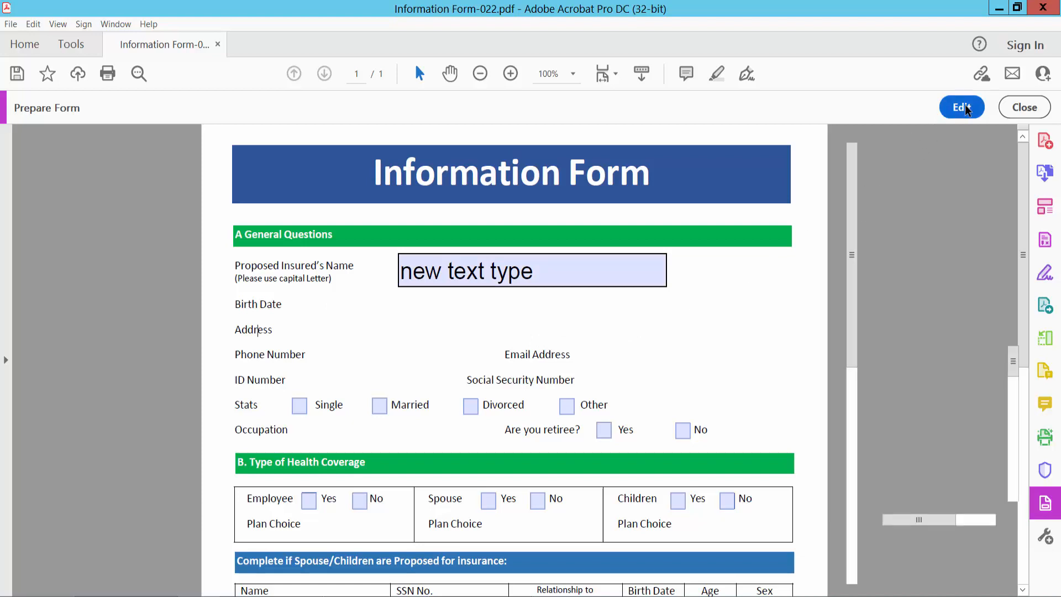
# Back in editing, open the Address field's properties and its visibility choices.
pyautogui.click(962, 107)
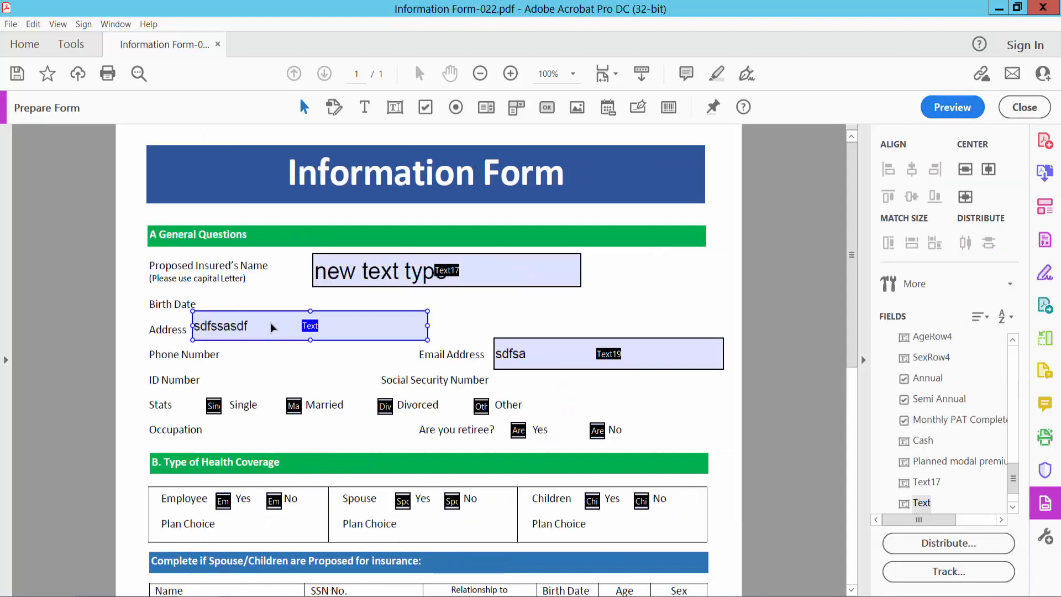
pyautogui.doubleClick(310, 326)
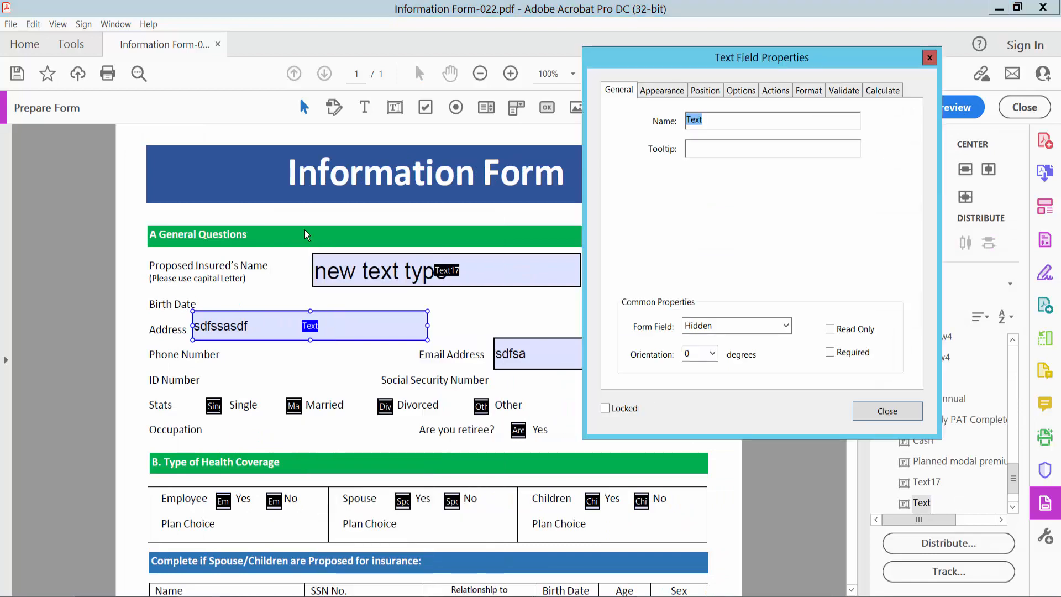
pyautogui.moveTo(663, 102)
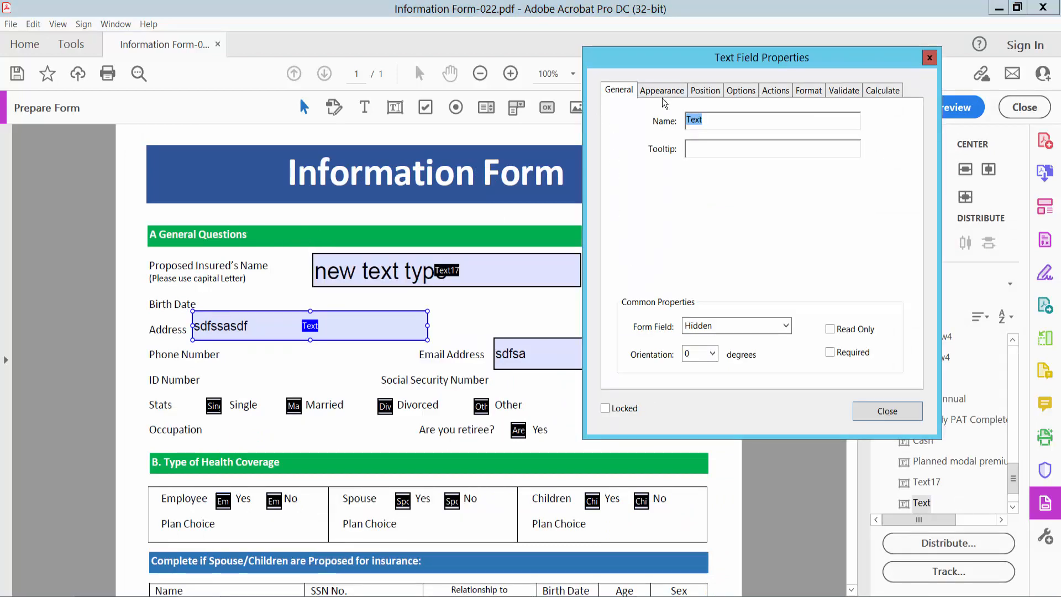
pyautogui.moveTo(792, 331)
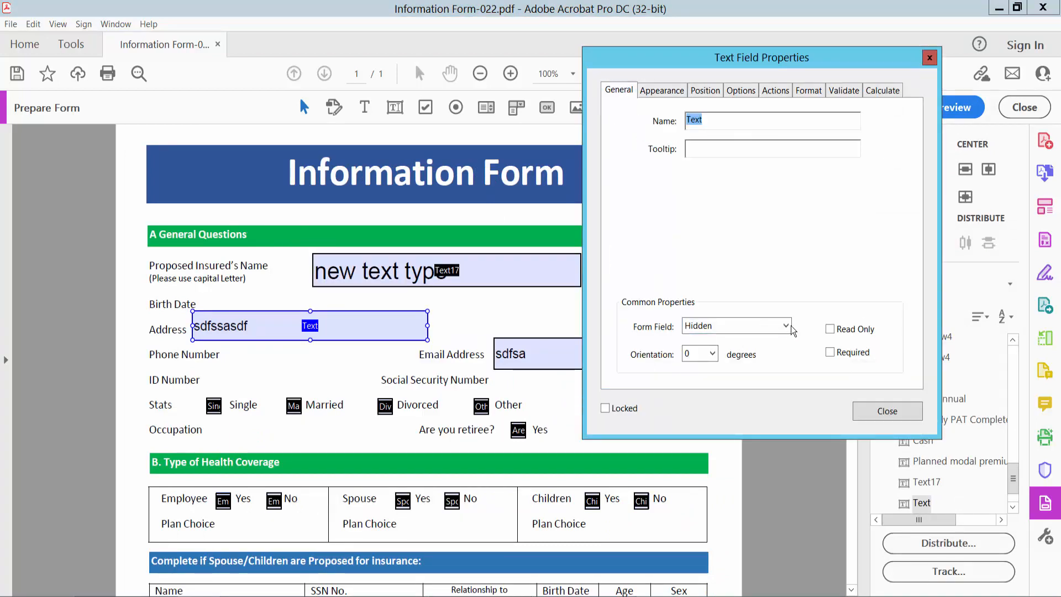
pyautogui.click(736, 326)
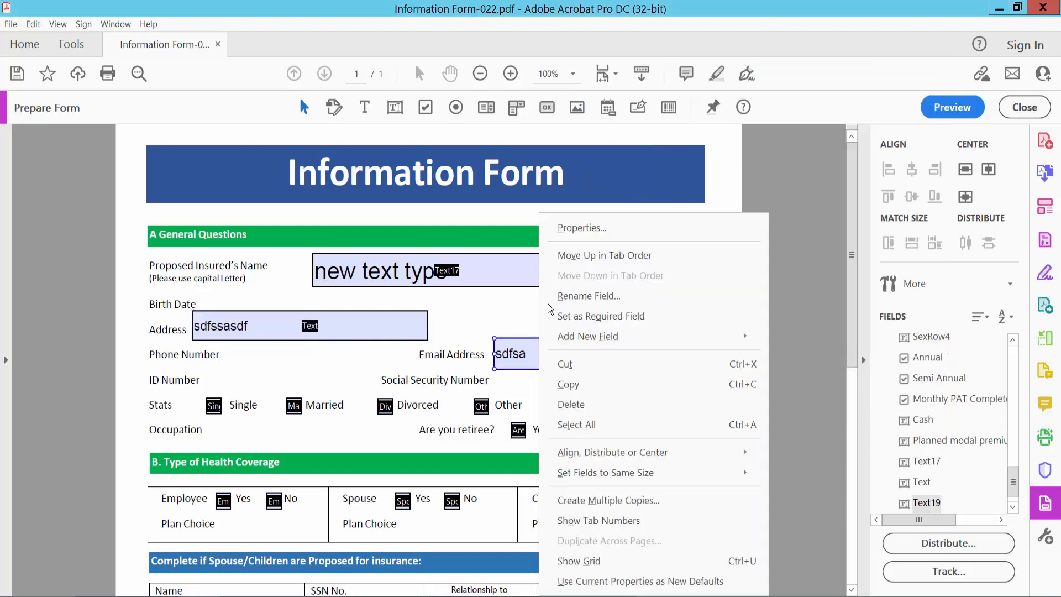
# Set the Email Address field Text19 to Visible.
pyautogui.click(581, 227)
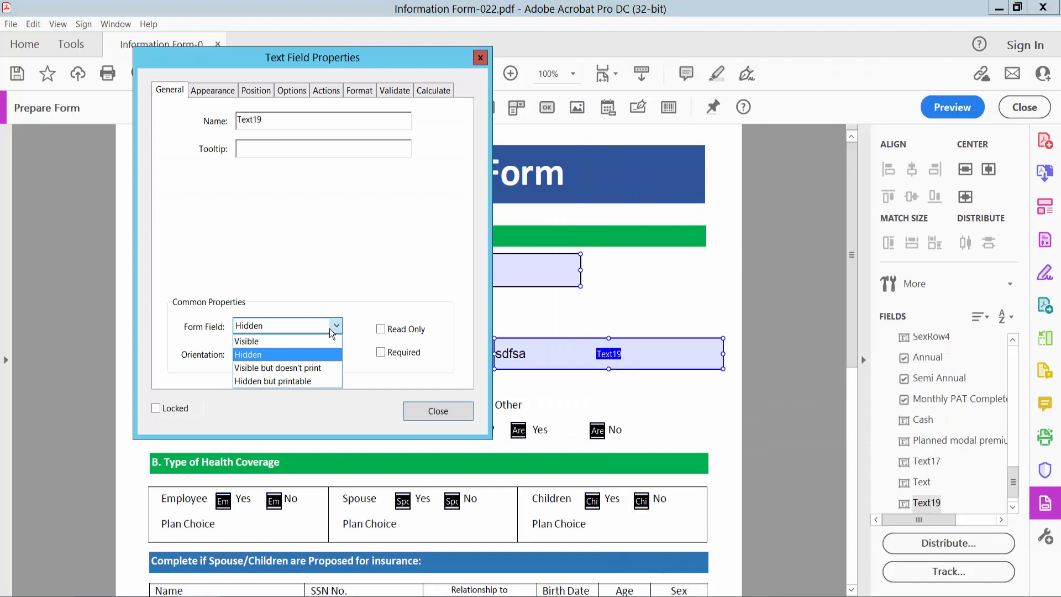
pyautogui.click(247, 341)
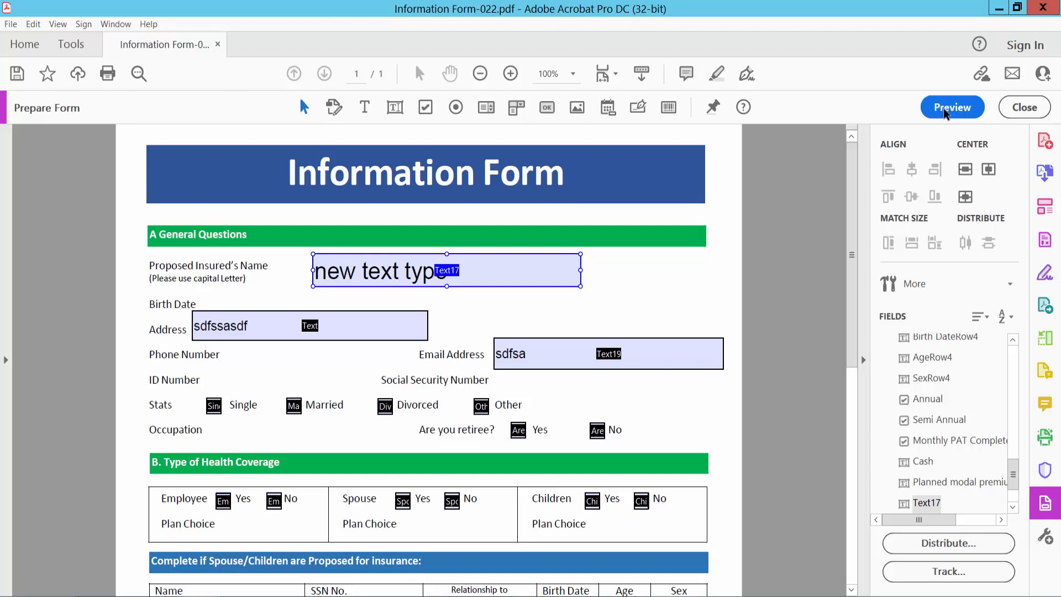
# Preview the form showing Address and Email Address, with the name field hidden.
pyautogui.click(952, 107)
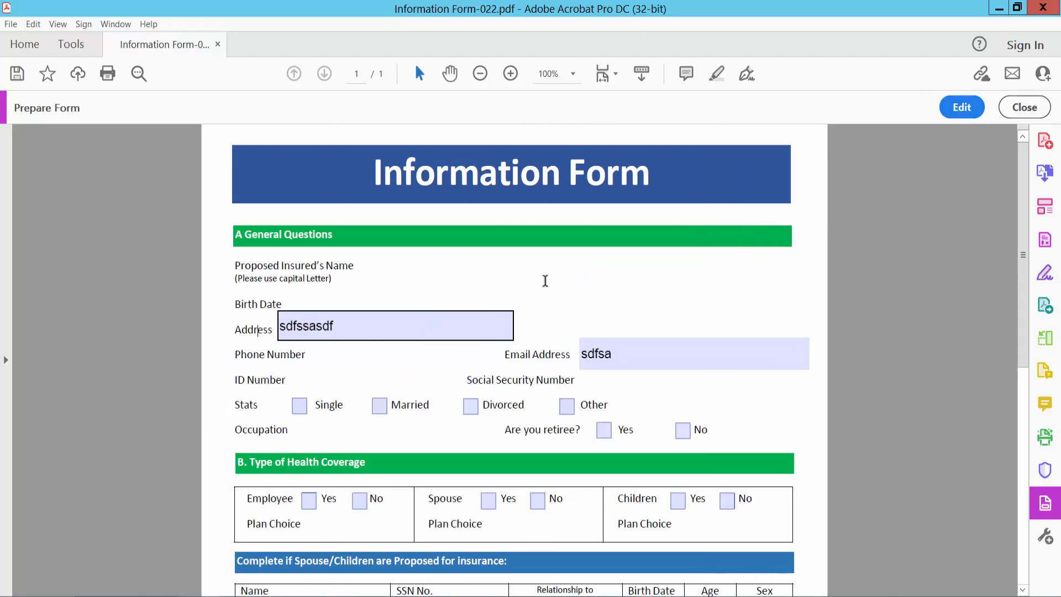
pyautogui.moveTo(584, 298)
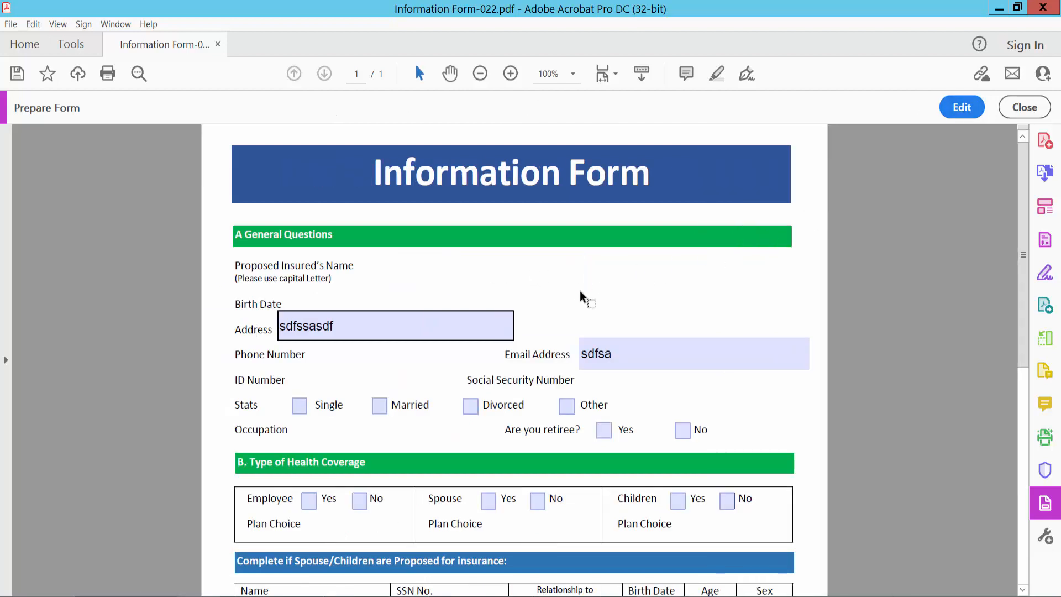